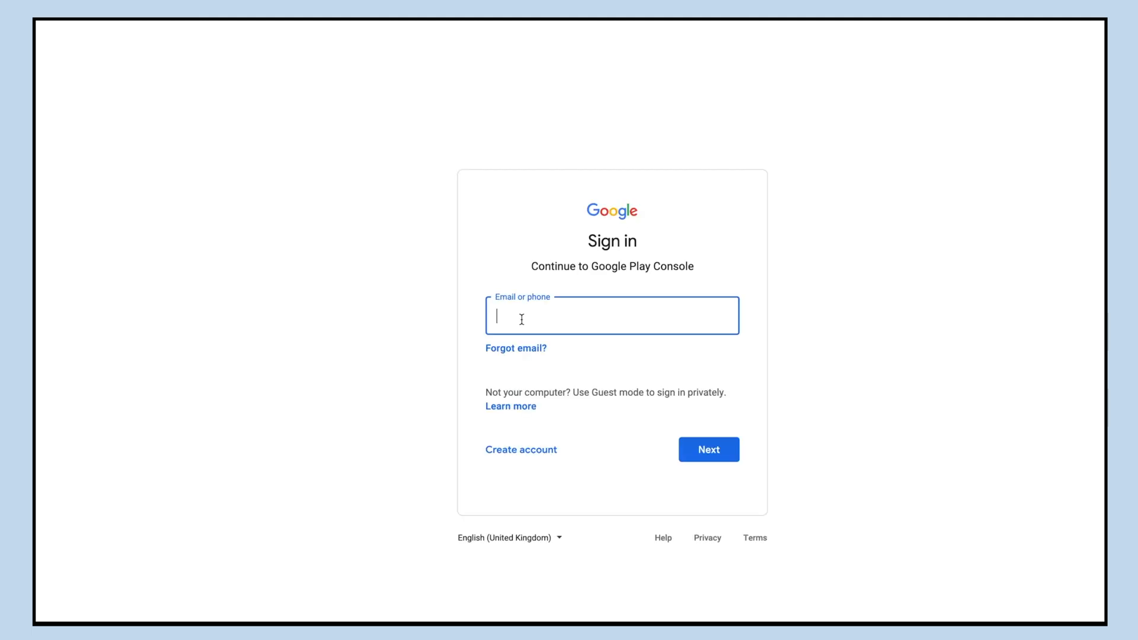
{"action": "type", "text": "email@gmail.com"}
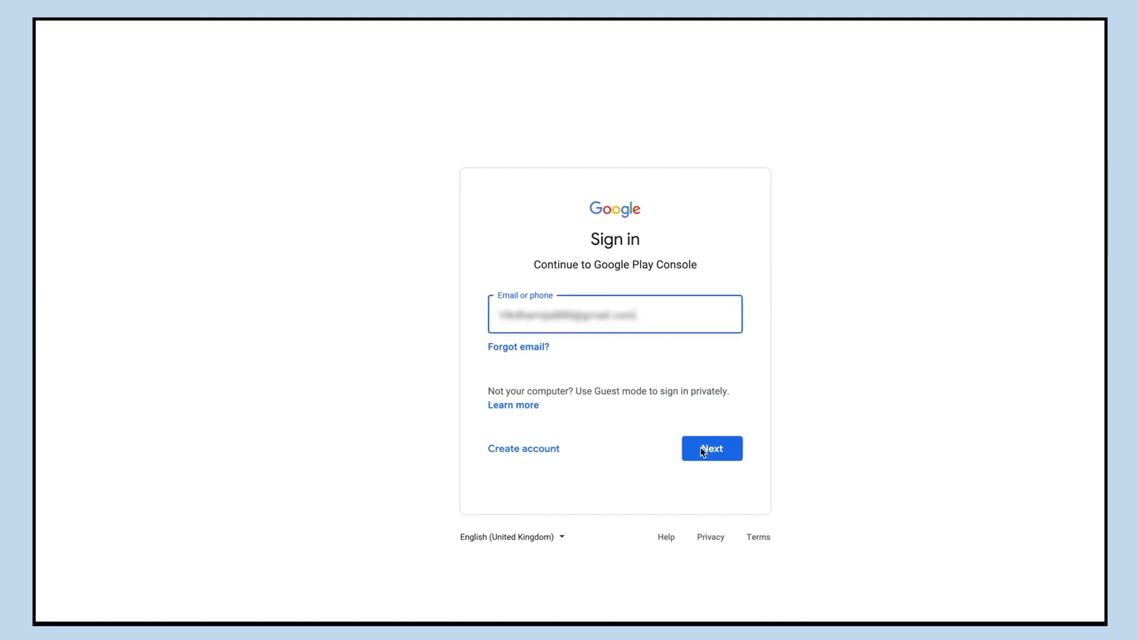
{"action": "left_click", "coordinate": [711, 448]}
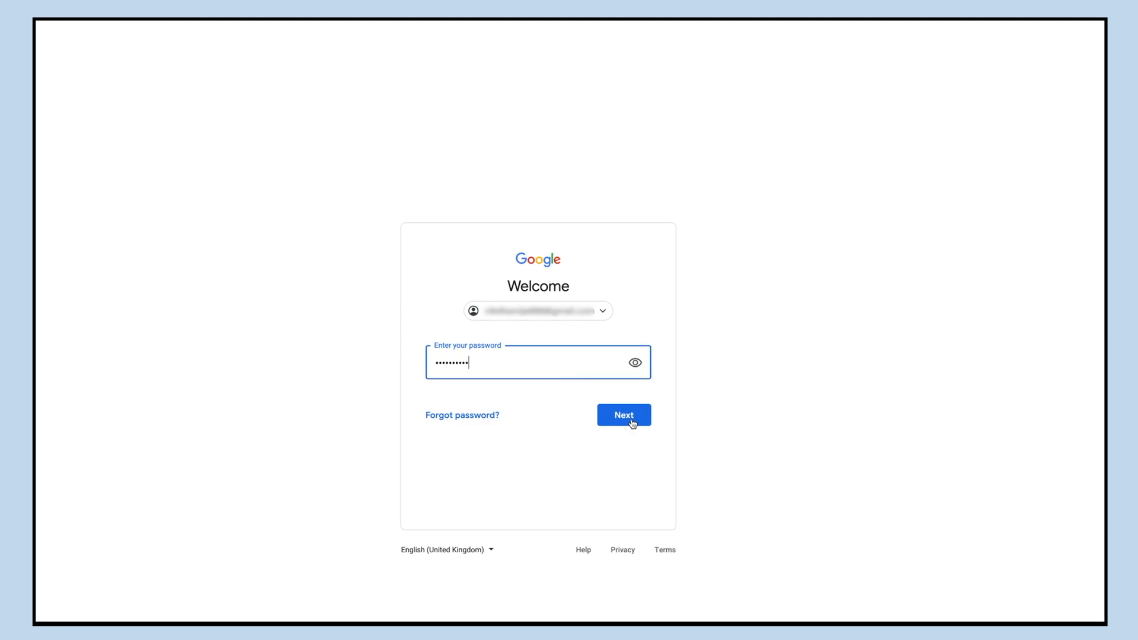
{"action": "left_click", "coordinate": [623, 415]}
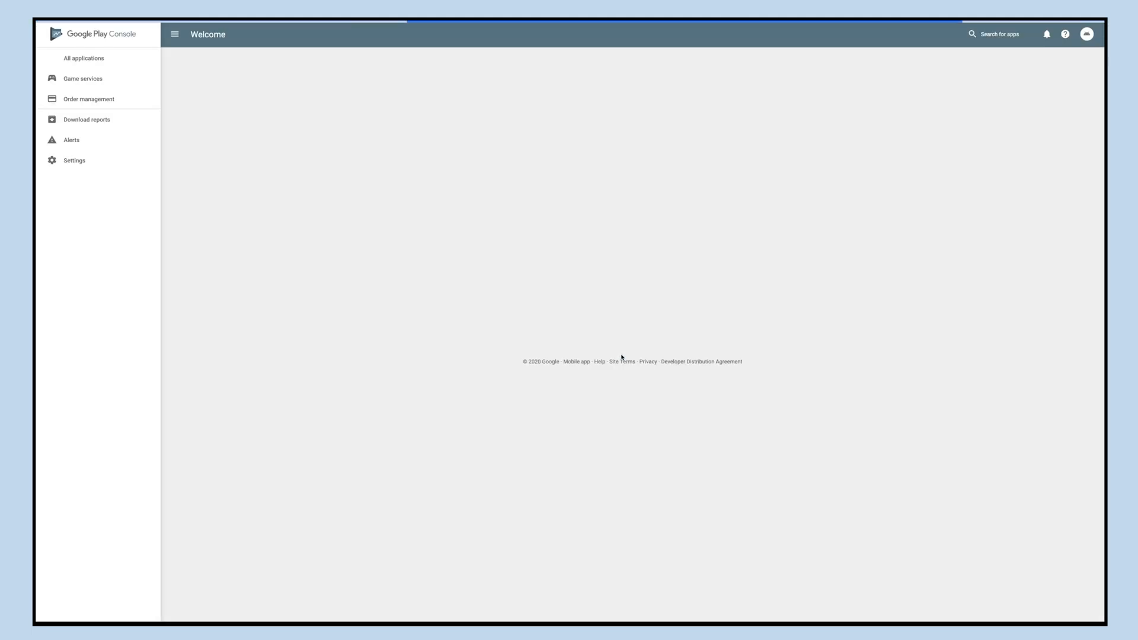
Show All applications from the left sidebar.
{"action": "left_click", "coordinate": [83, 58]}
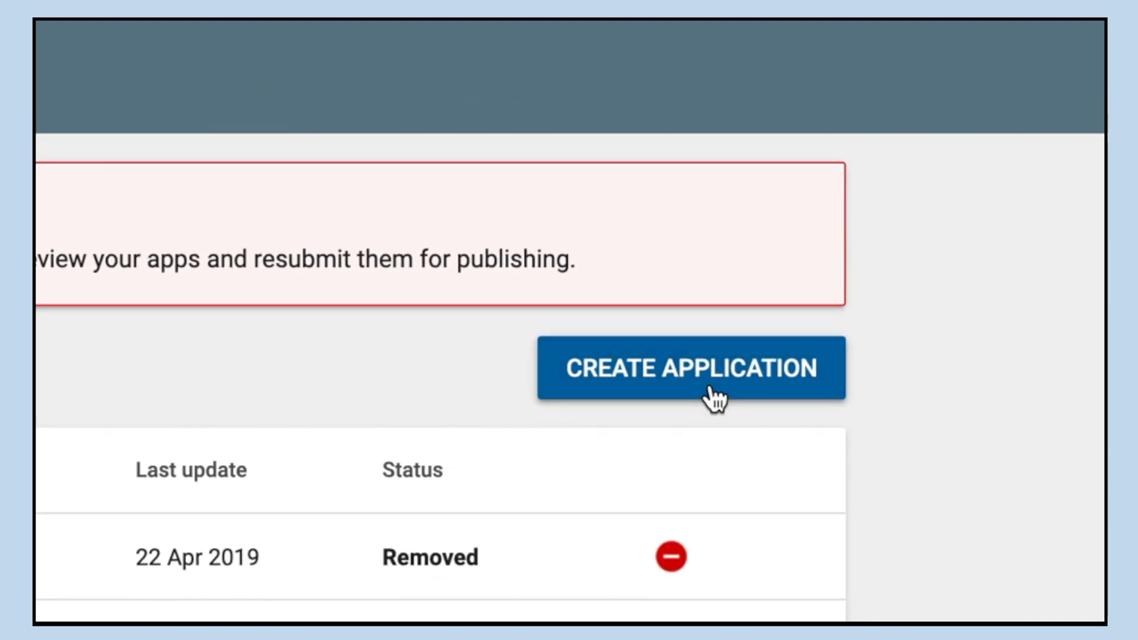
Create a new application titled 'Testing' in English (United Kingdom).
{"action": "left_click", "coordinate": [692, 367]}
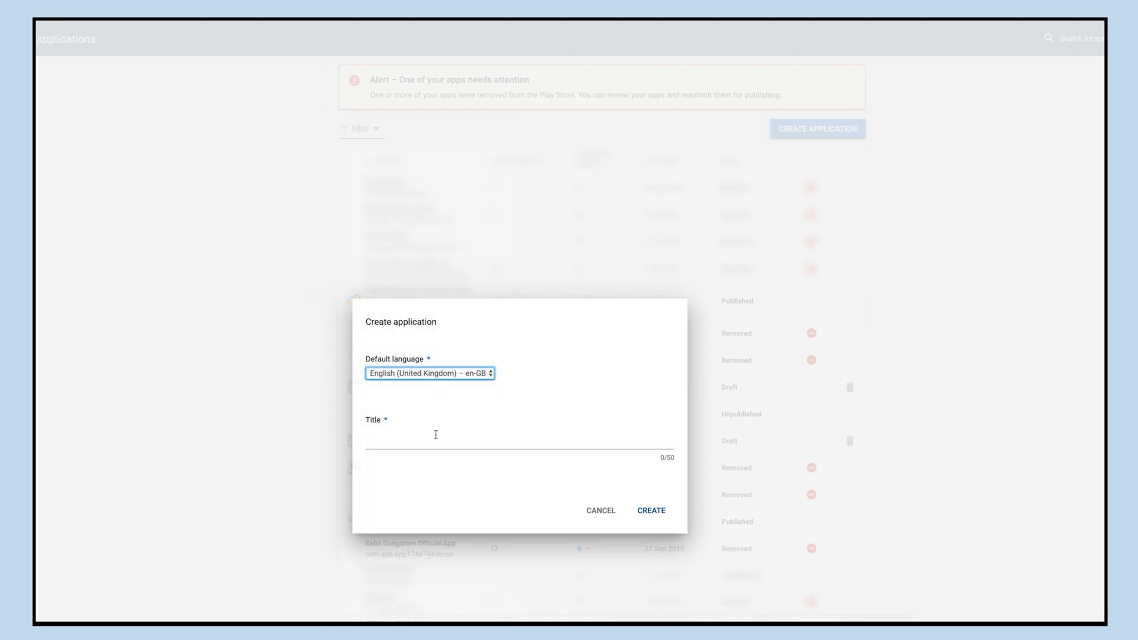
{"action": "left_click", "coordinate": [518, 436]}
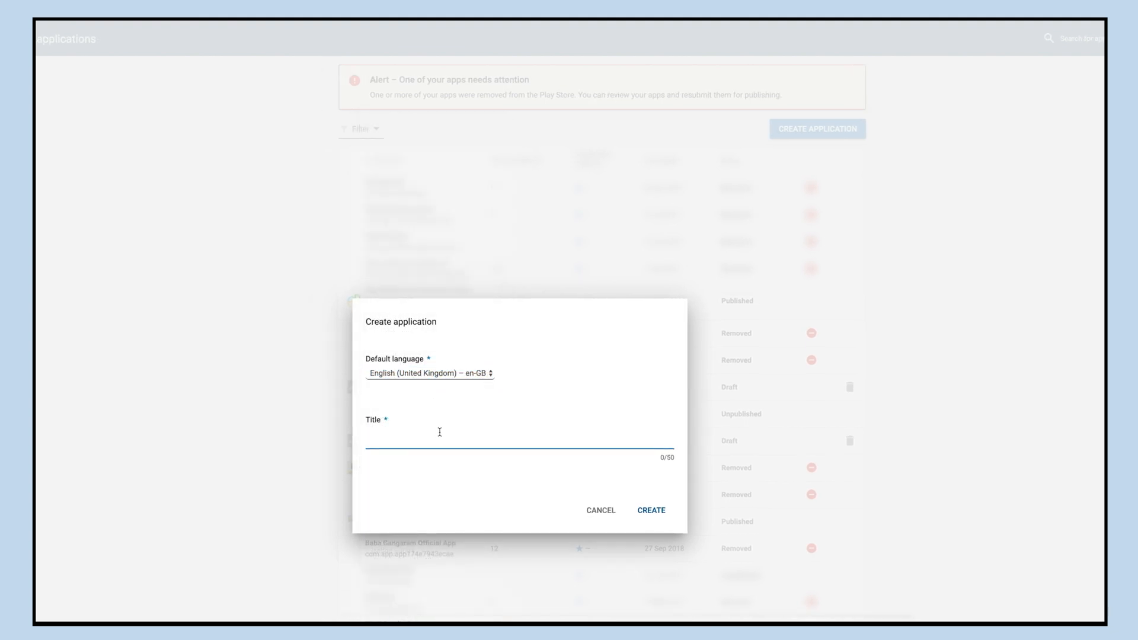
{"action": "type", "text": "Tes"}
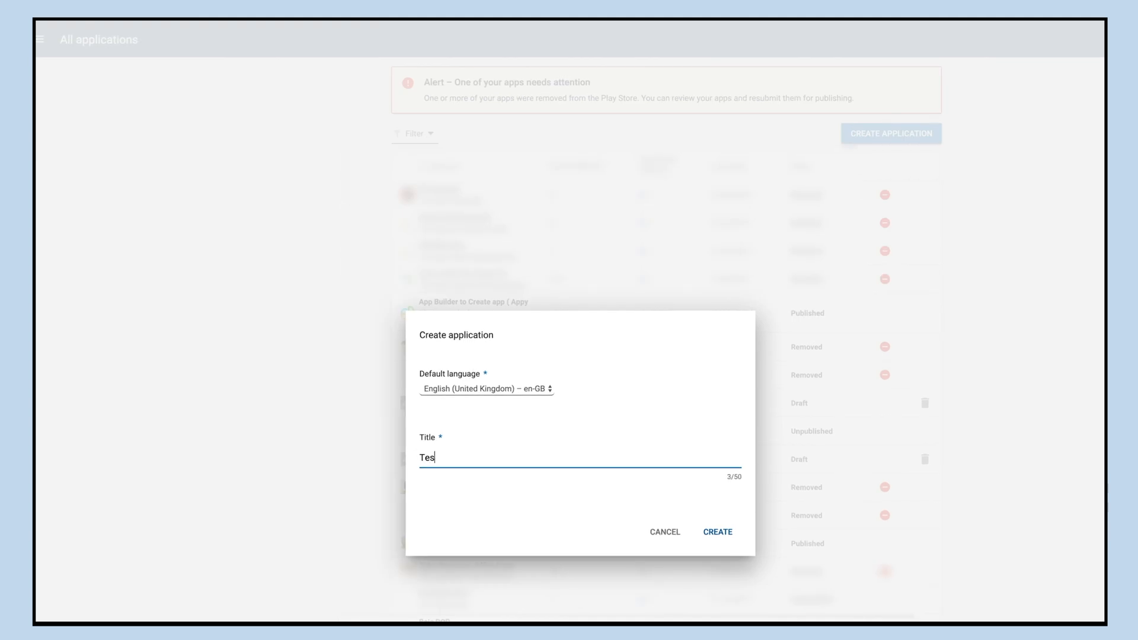
{"action": "type", "text": "ting"}
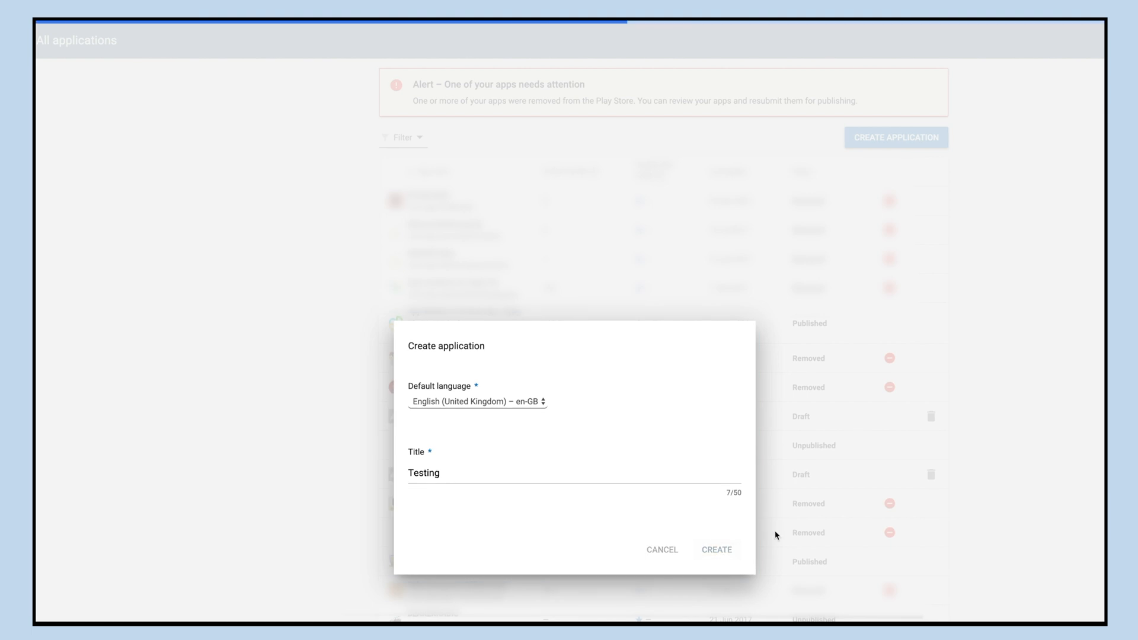
{"action": "left_click", "coordinate": [661, 550]}
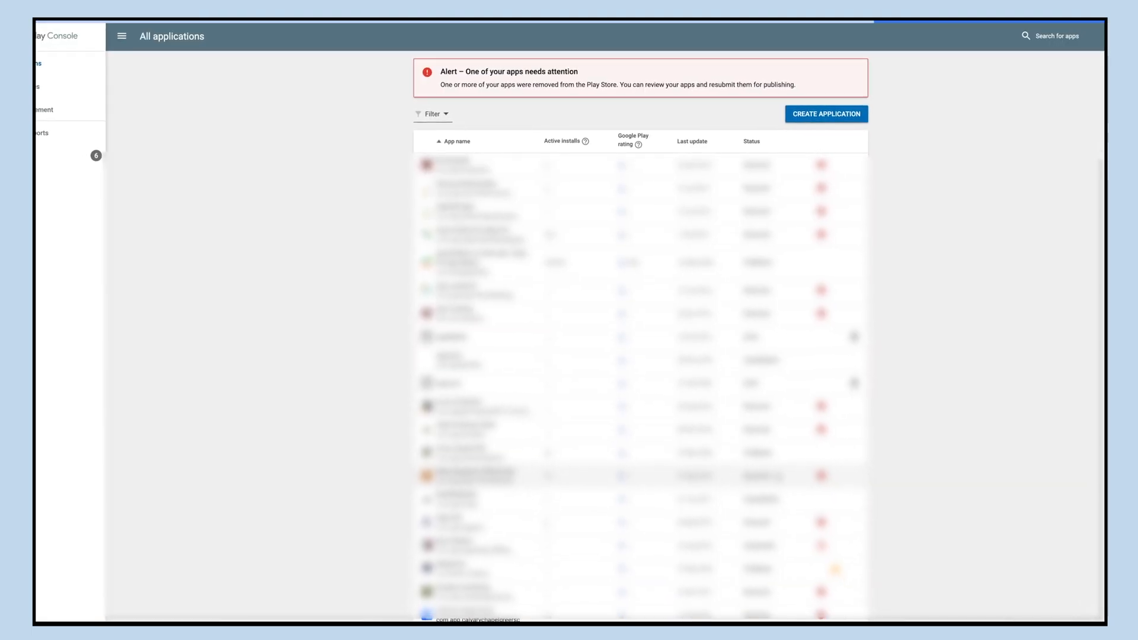